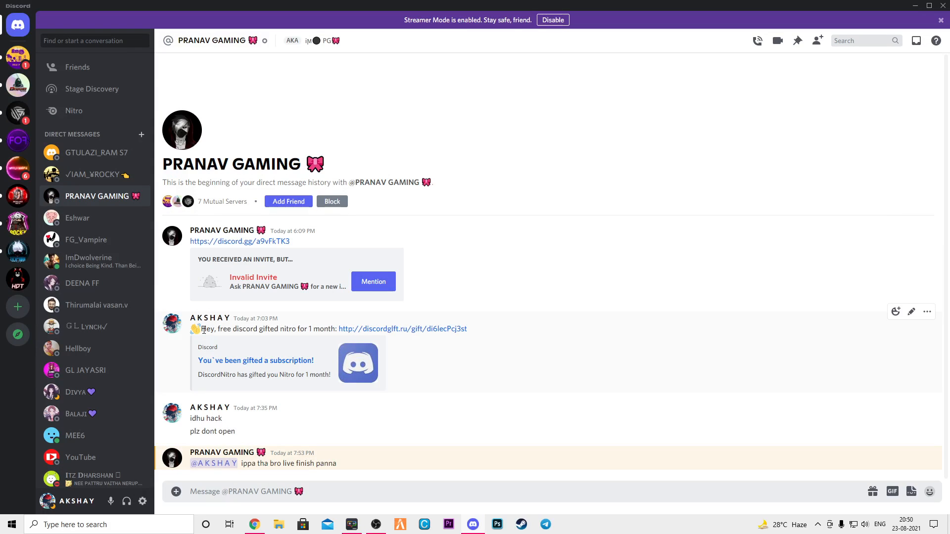
pyautogui.moveTo(383, 329)
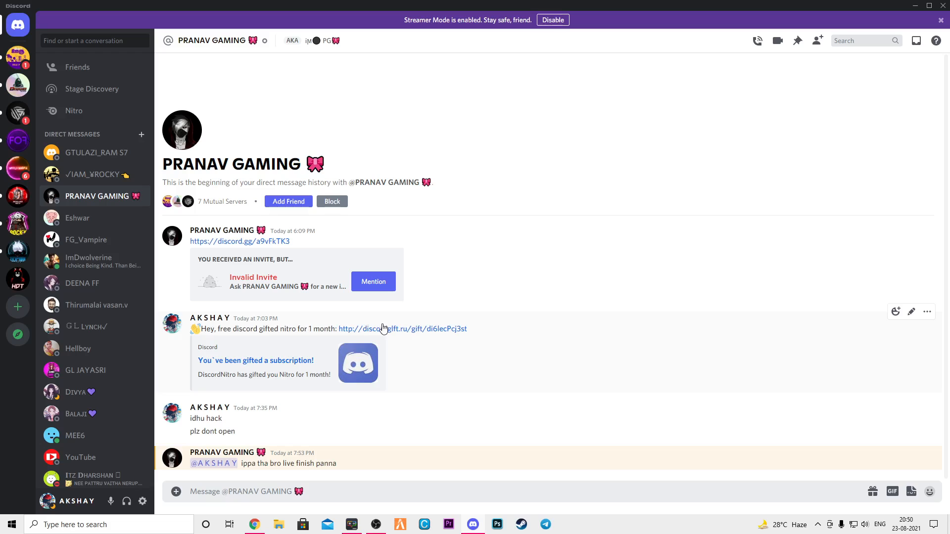
pyautogui.moveTo(253, 332)
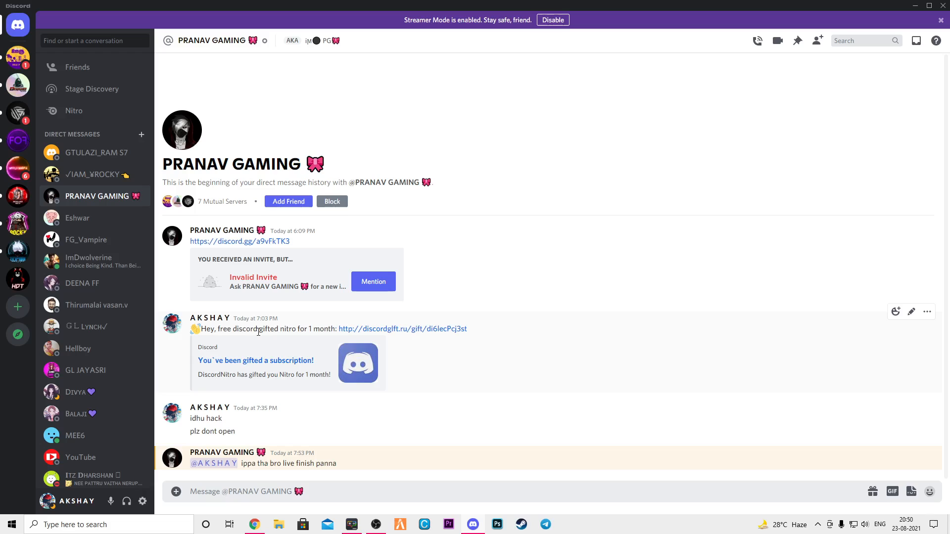
pyautogui.moveTo(379, 333)
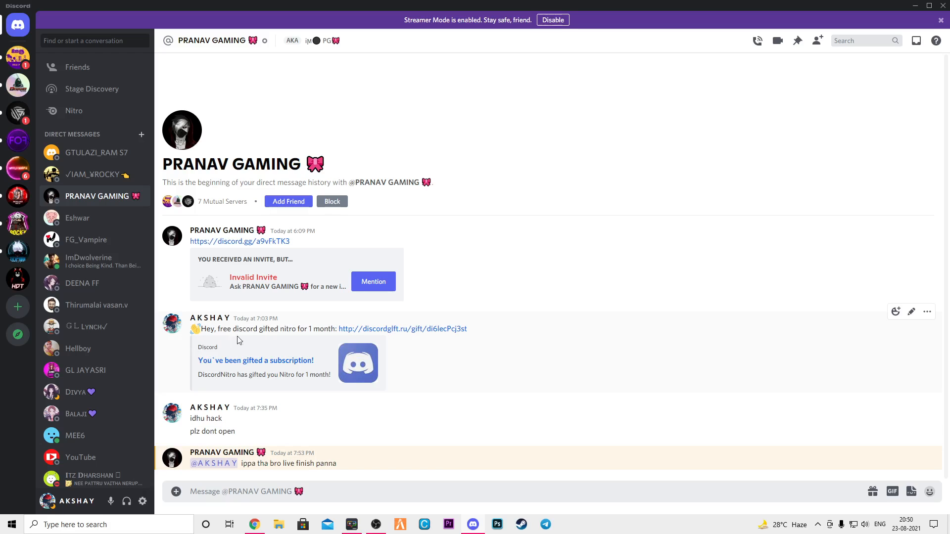
# Scroll down to the fake Nitro gift link and open it in Chrome.
pyautogui.scroll(-3)
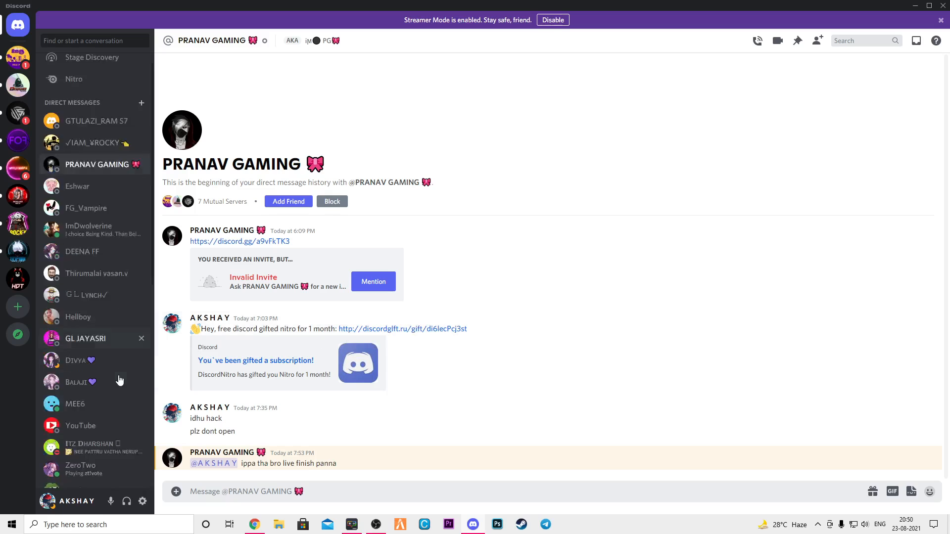
pyautogui.scroll(-3)
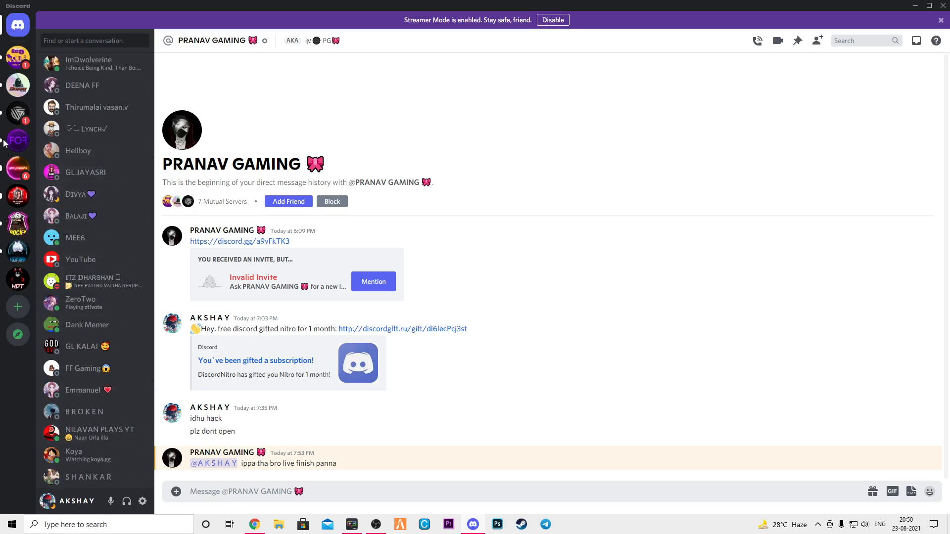
pyautogui.moveTo(363, 329)
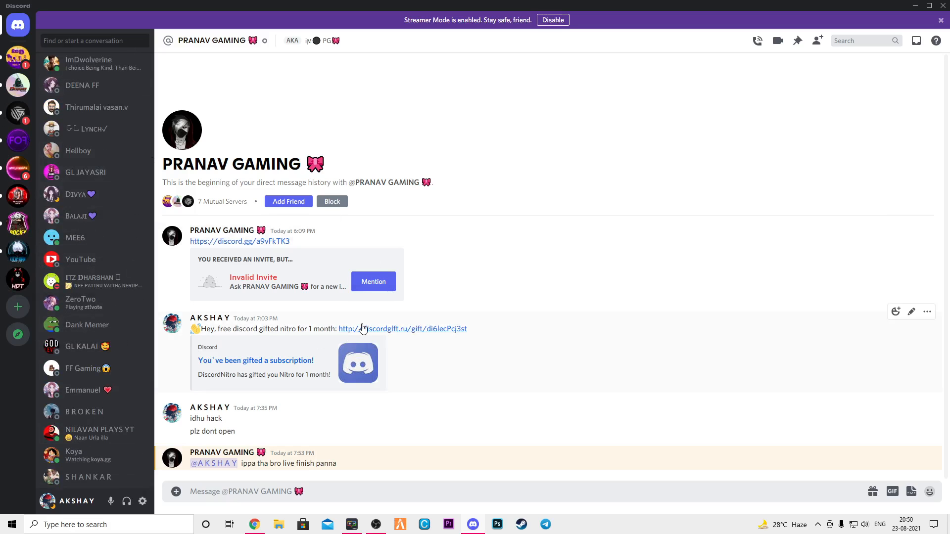
pyautogui.click(402, 329)
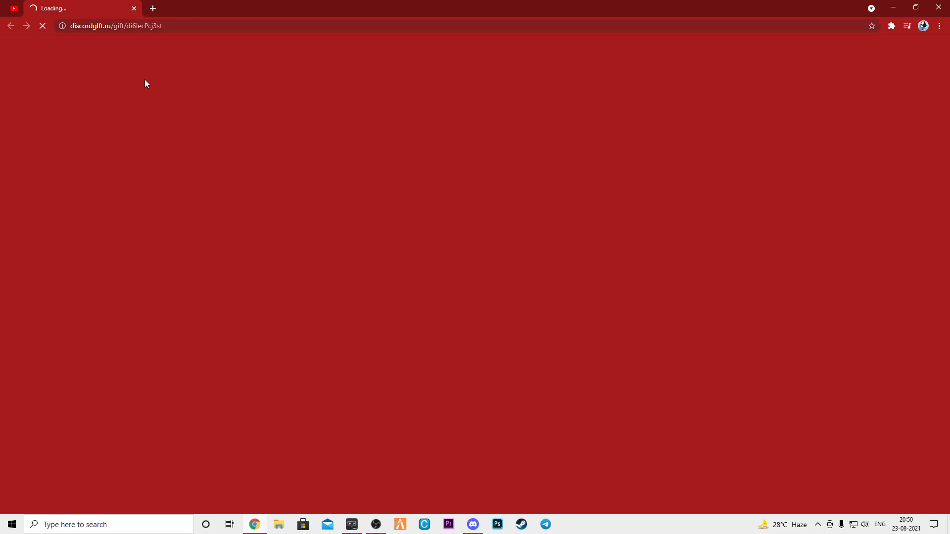
# Translate the Russian page into English, highlight 'The site is temporarily suspended', and return to Discord.
pyautogui.click(152, 8)
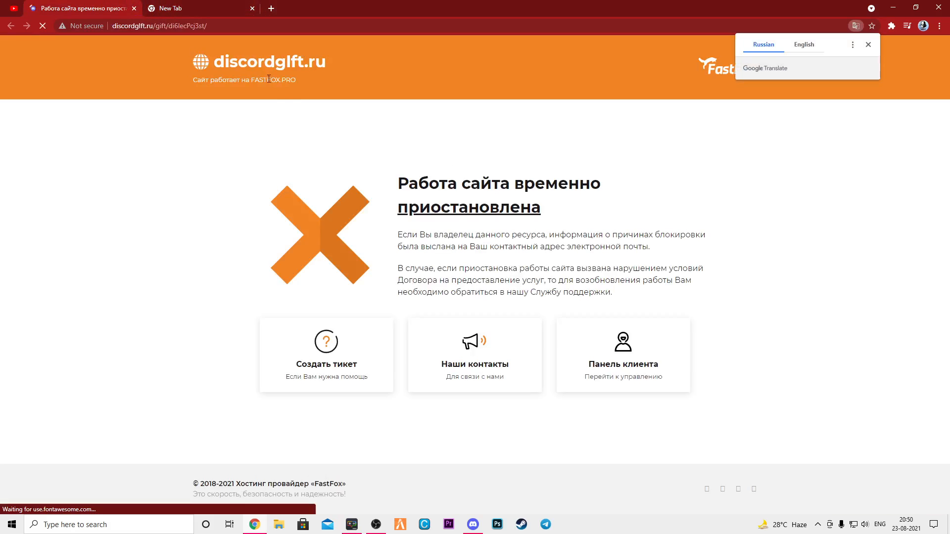
pyautogui.click(804, 44)
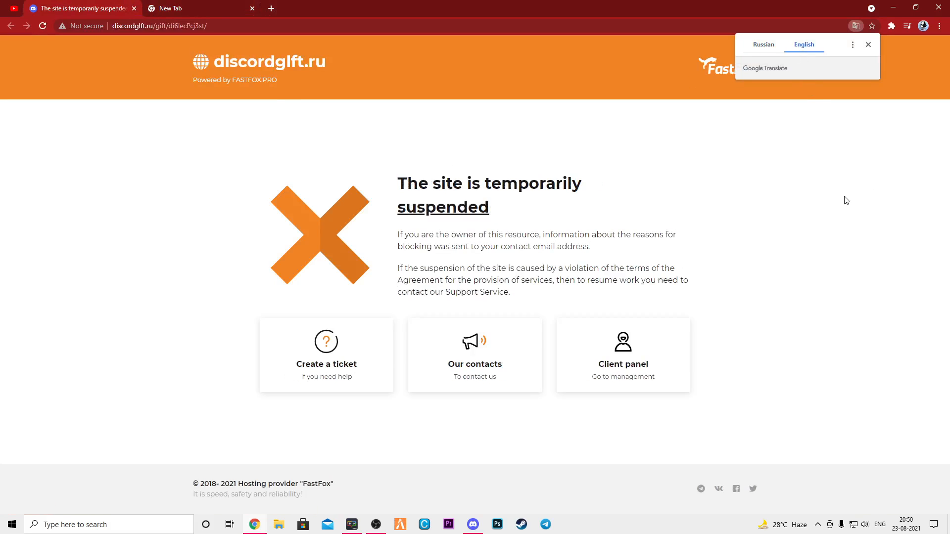
pyautogui.moveTo(397, 183); pyautogui.dragTo(488, 208)
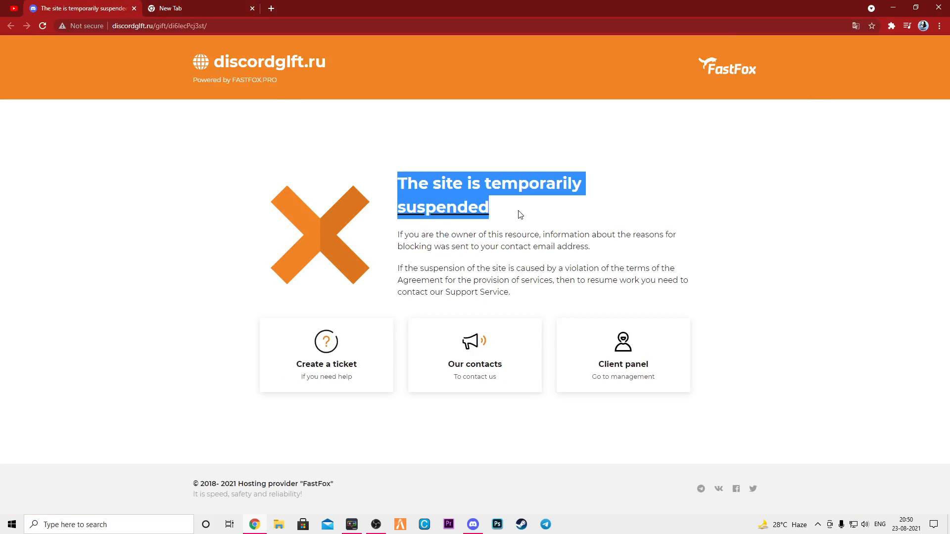
pyautogui.click(133, 8)
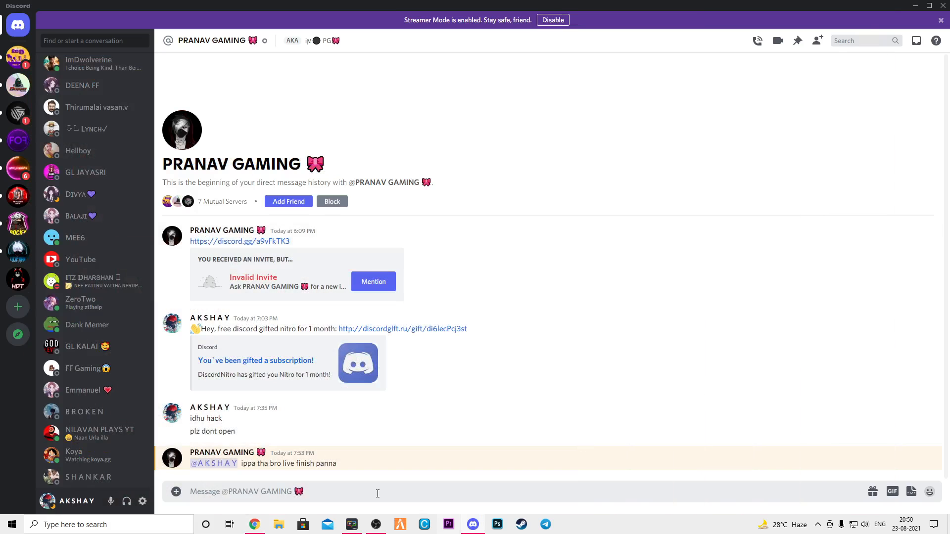
pyautogui.moveTo(288, 463)
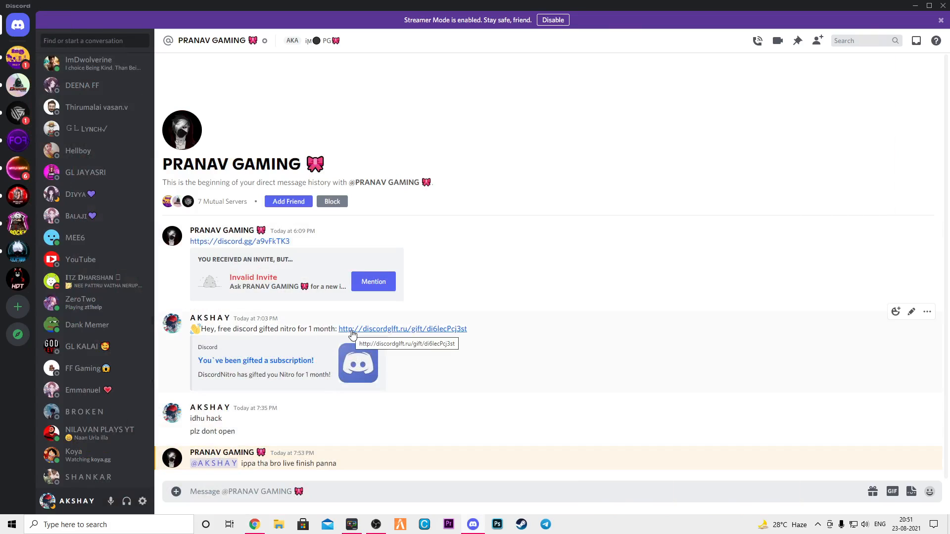
pyautogui.moveTo(374, 329)
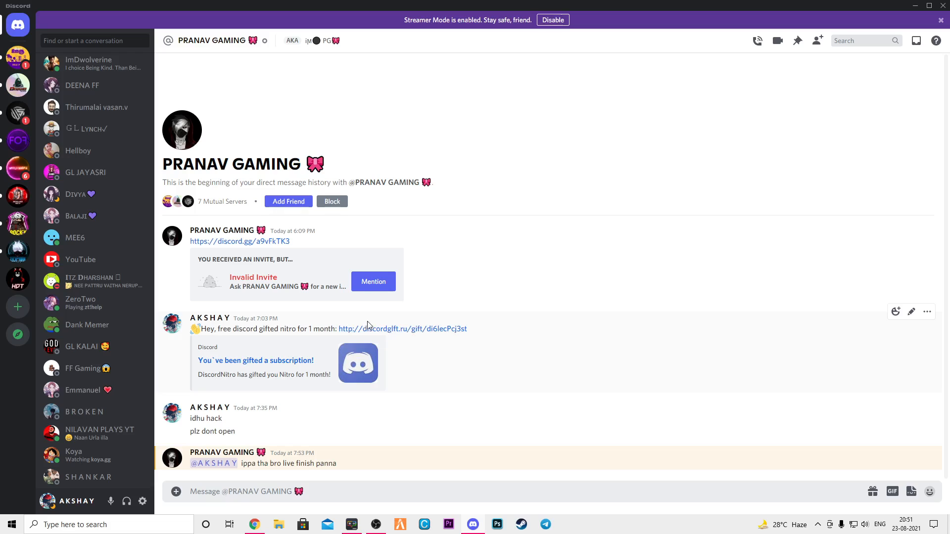
pyautogui.moveTo(375, 329)
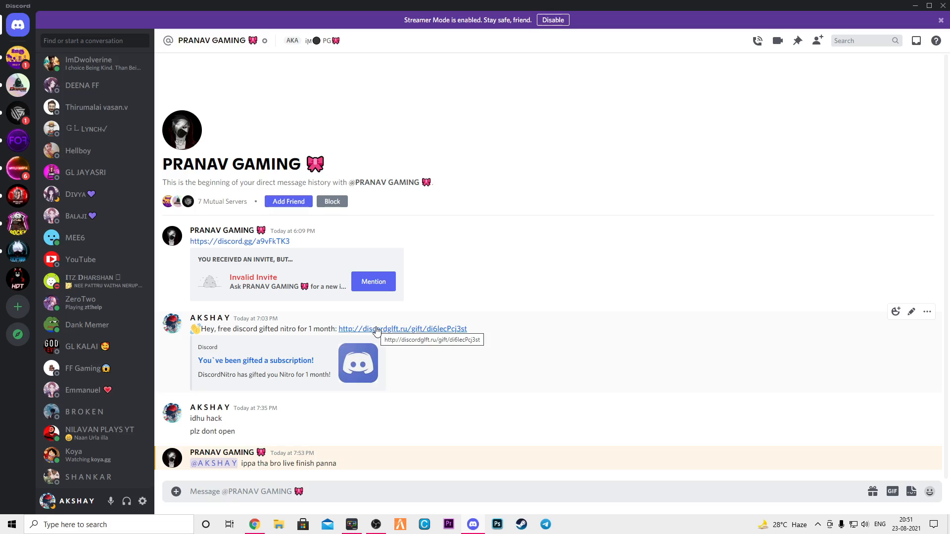
pyautogui.moveTo(222, 292)
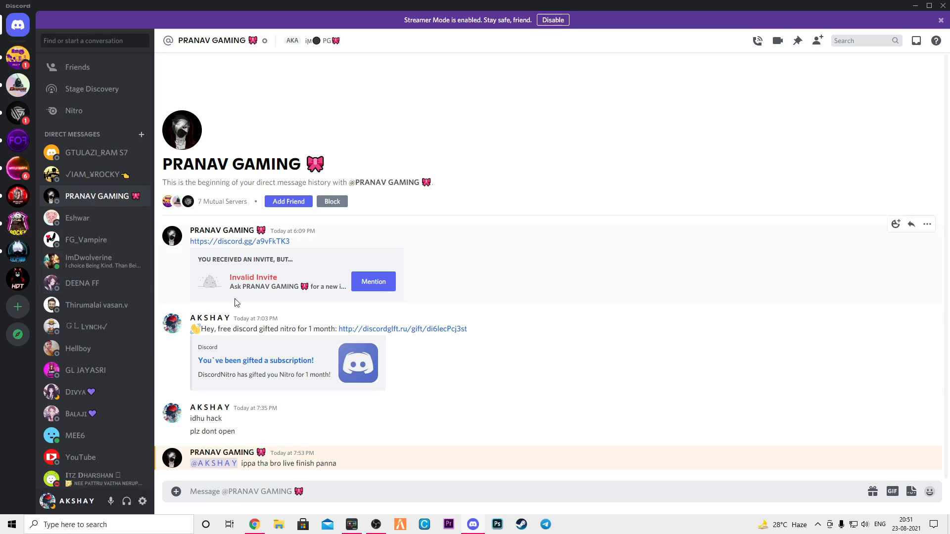
pyautogui.moveTo(310, 243)
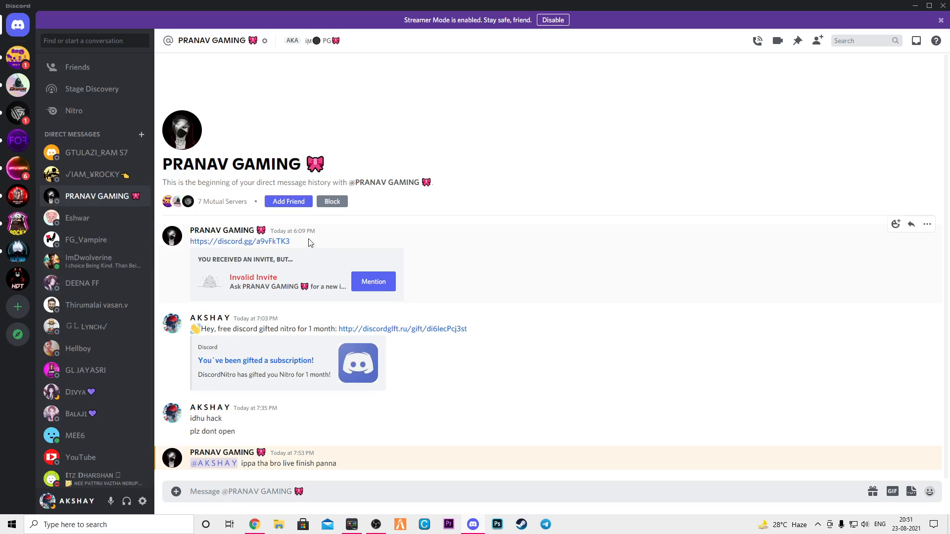